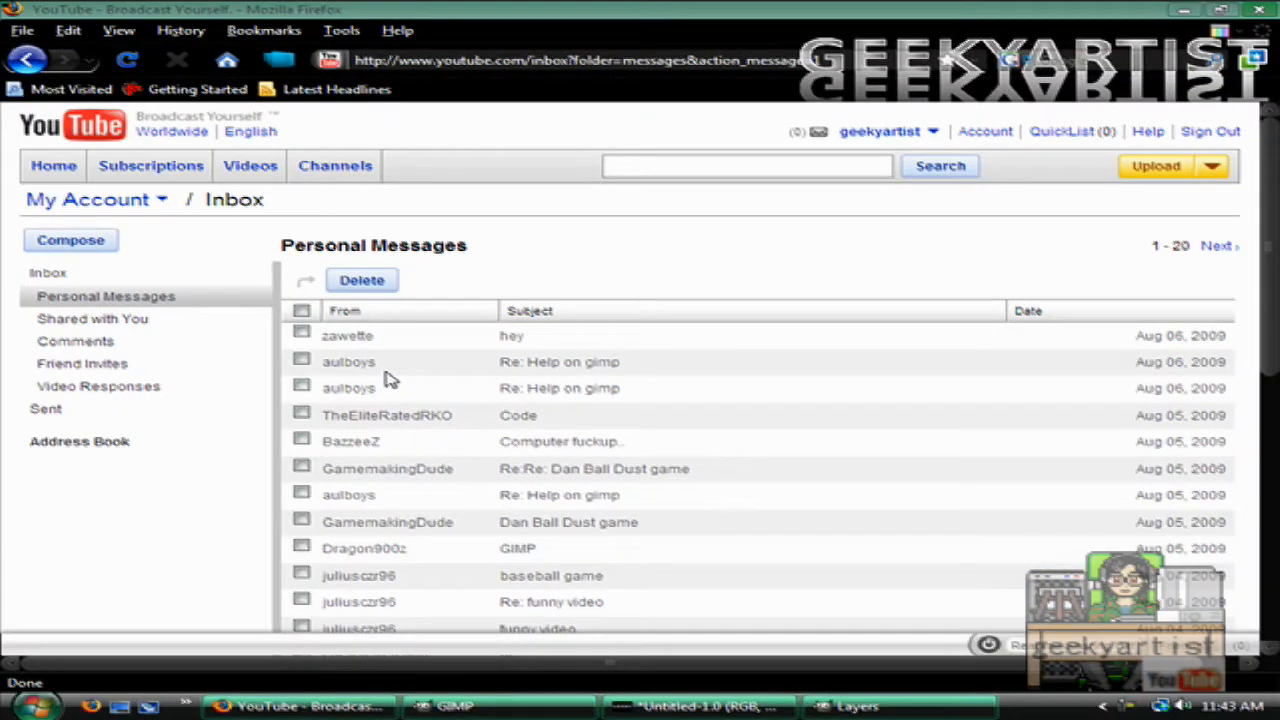
# Step: Duplicate the GEEKY text layer to create GEEKY#1 above it
pyautogui.click(456, 708)
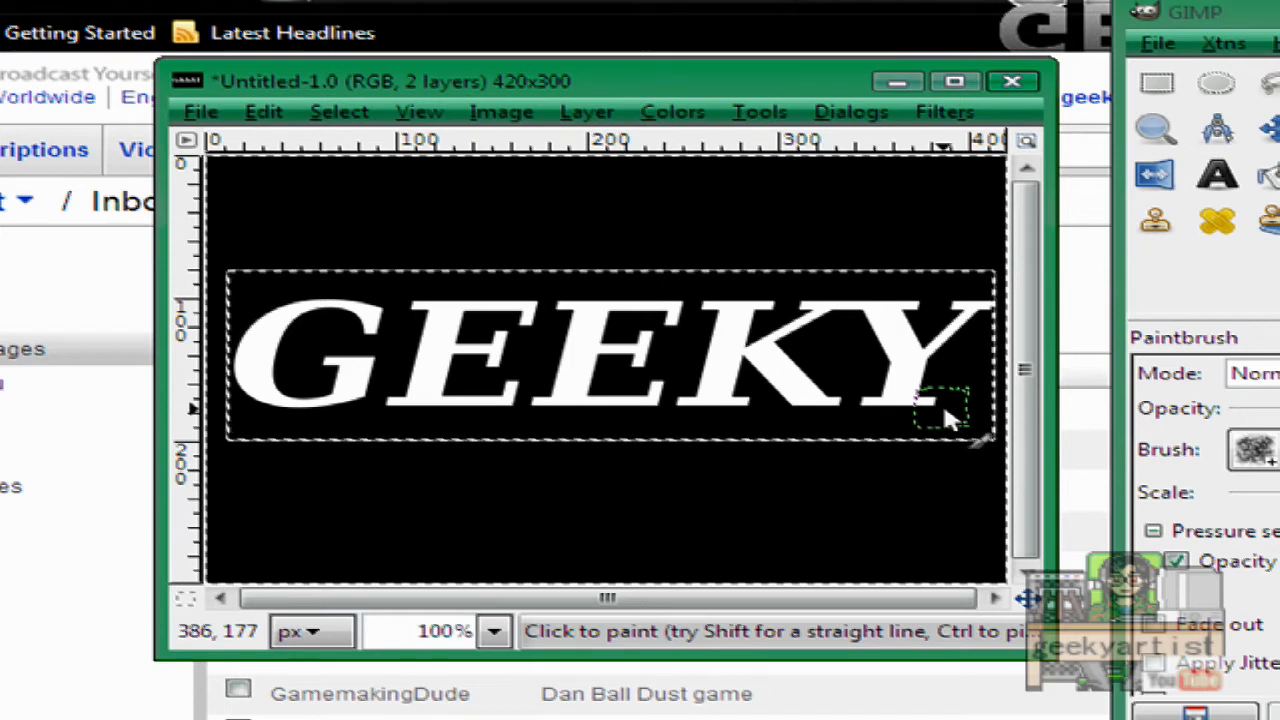
pyautogui.moveTo(904, 440)
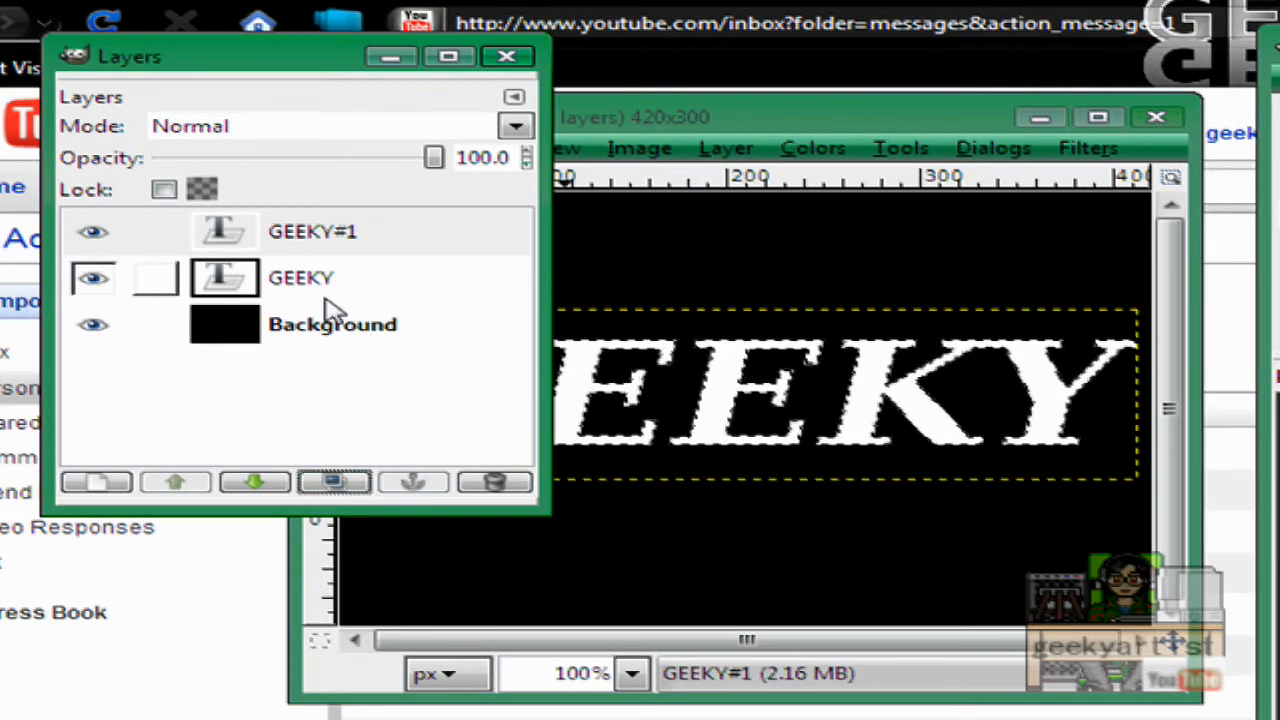
# Step: Make the original GEEKY layer active and shrink its letter selection via Select > Shrink
pyautogui.click(300, 278)
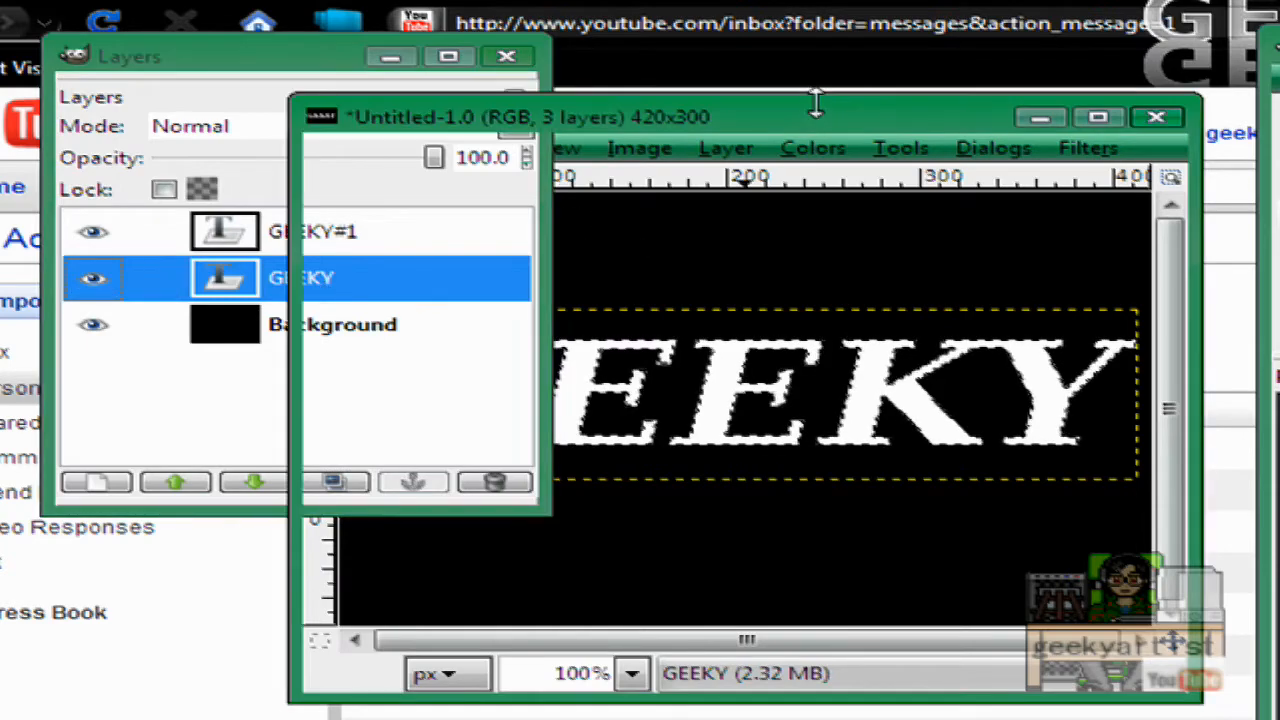
pyautogui.click(474, 148)
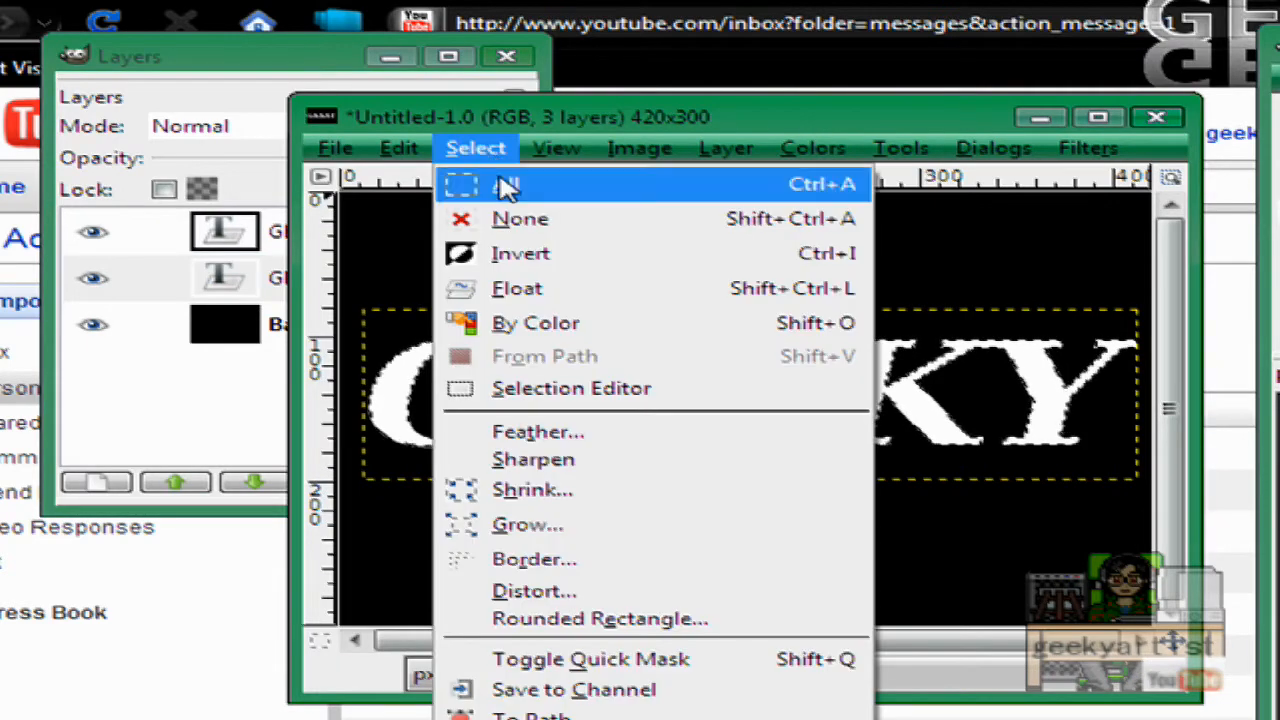
pyautogui.click(532, 490)
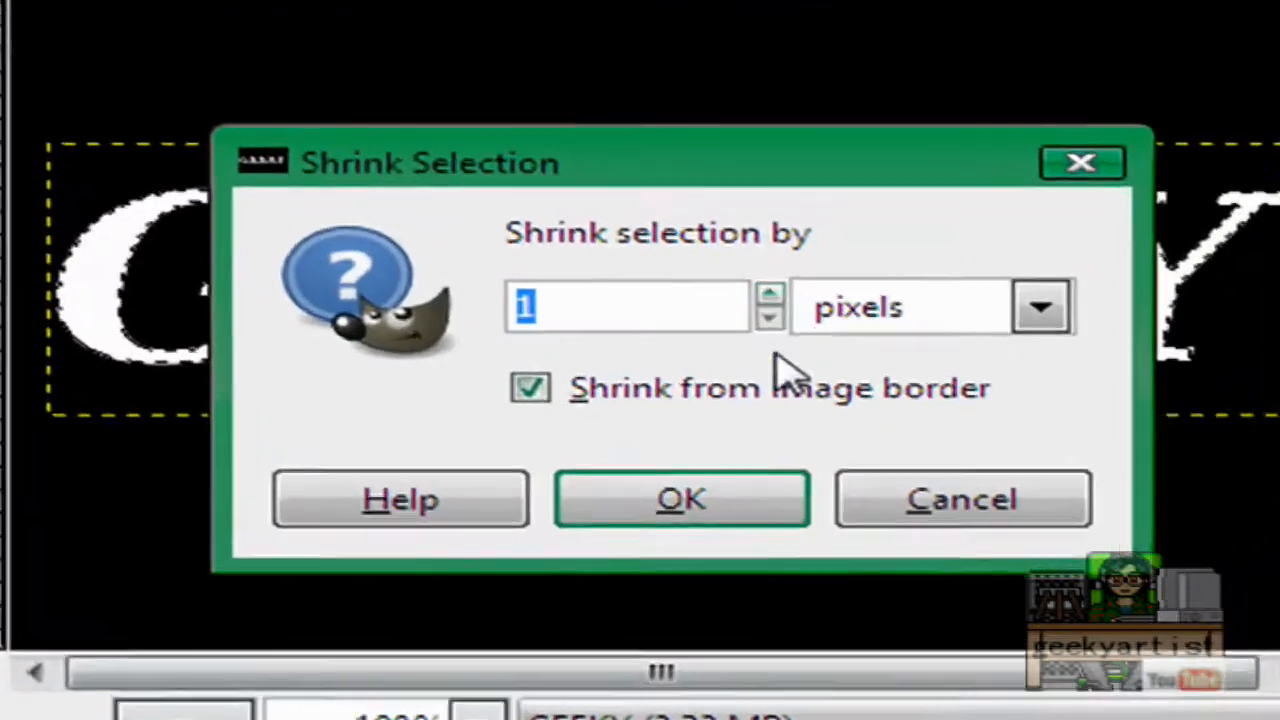
pyautogui.click(682, 500)
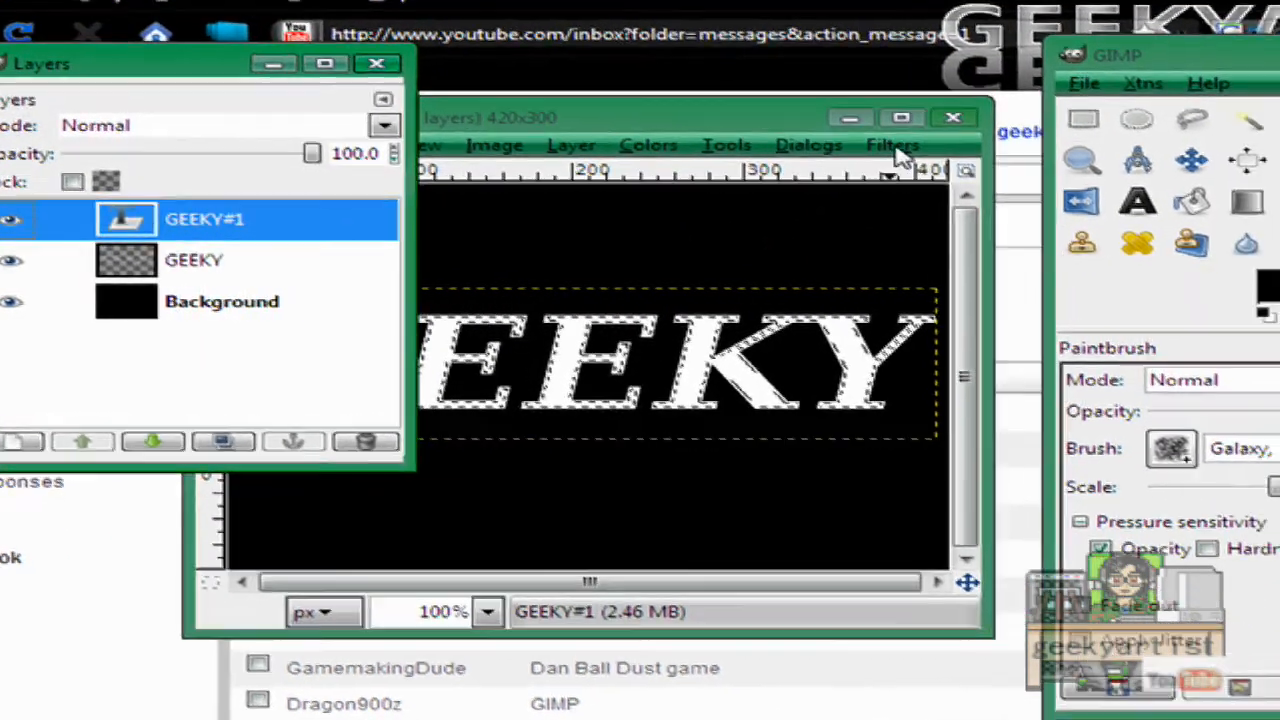
pyautogui.click(892, 144)
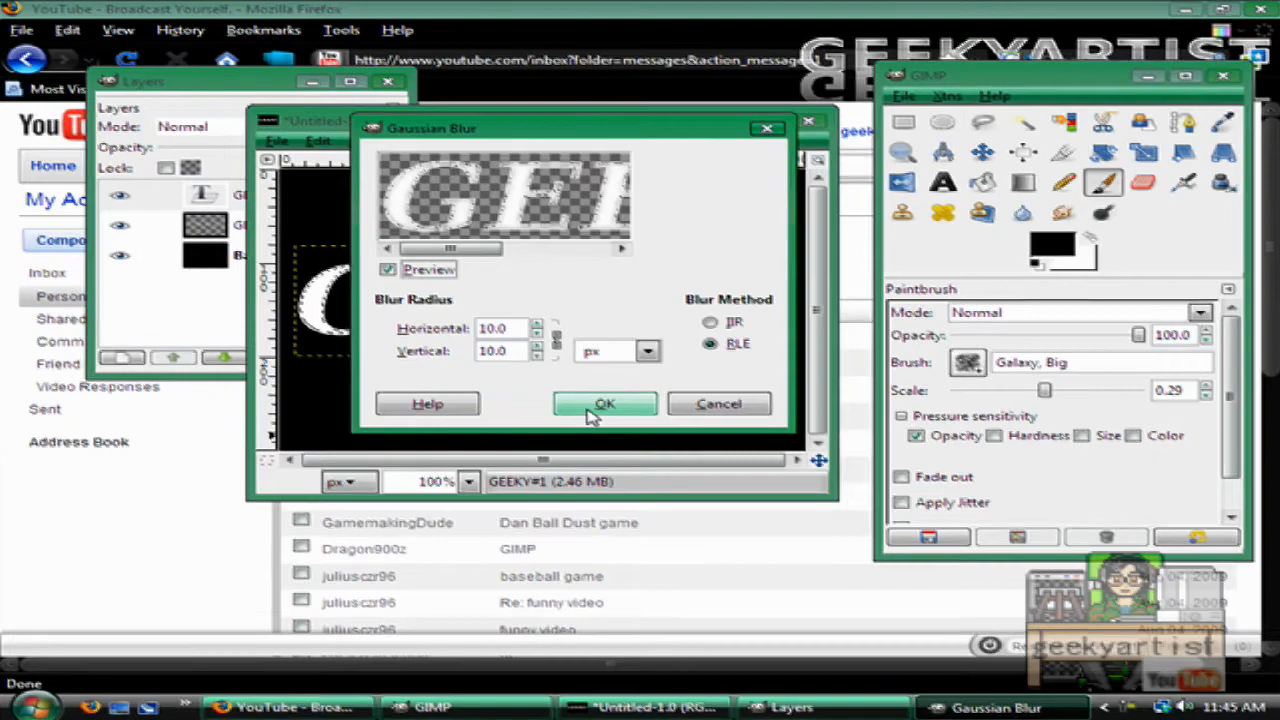
# Step: Apply a 10-pixel Gaussian blur to the letters, then repeat it twice for a grey metallic look
pyautogui.click(604, 404)
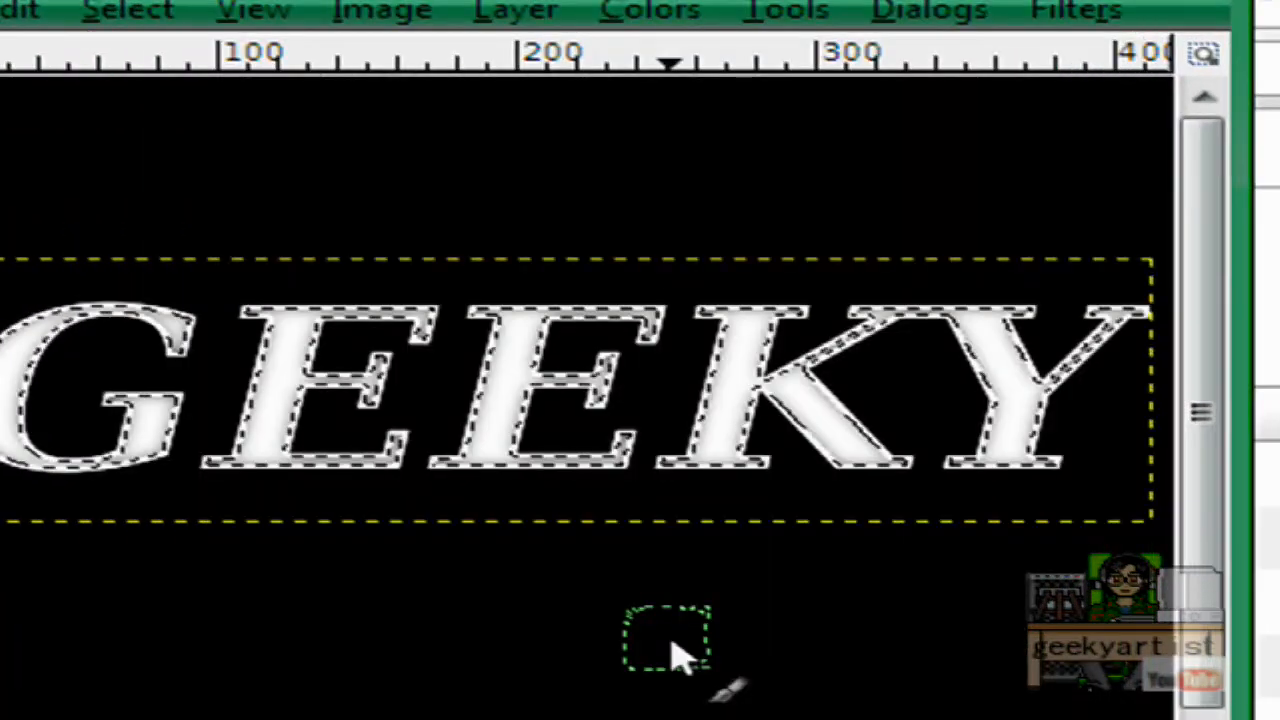
pyautogui.click(1076, 8)
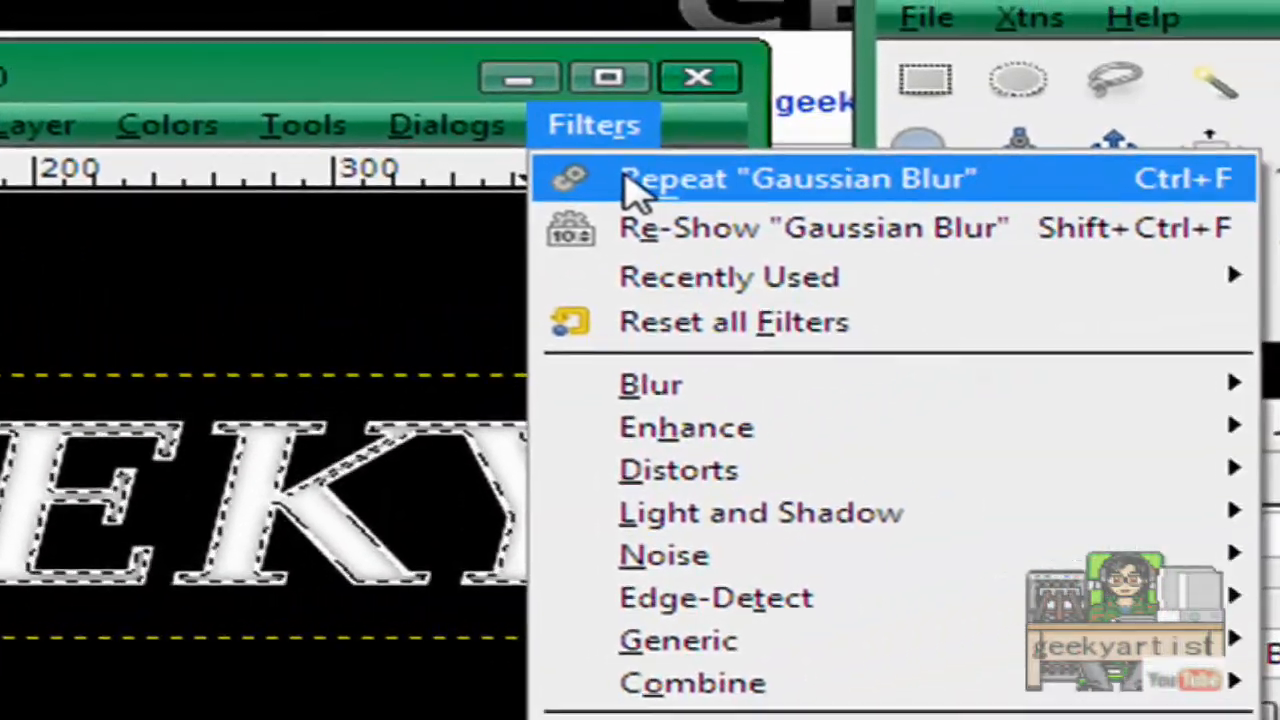
pyautogui.click(796, 178)
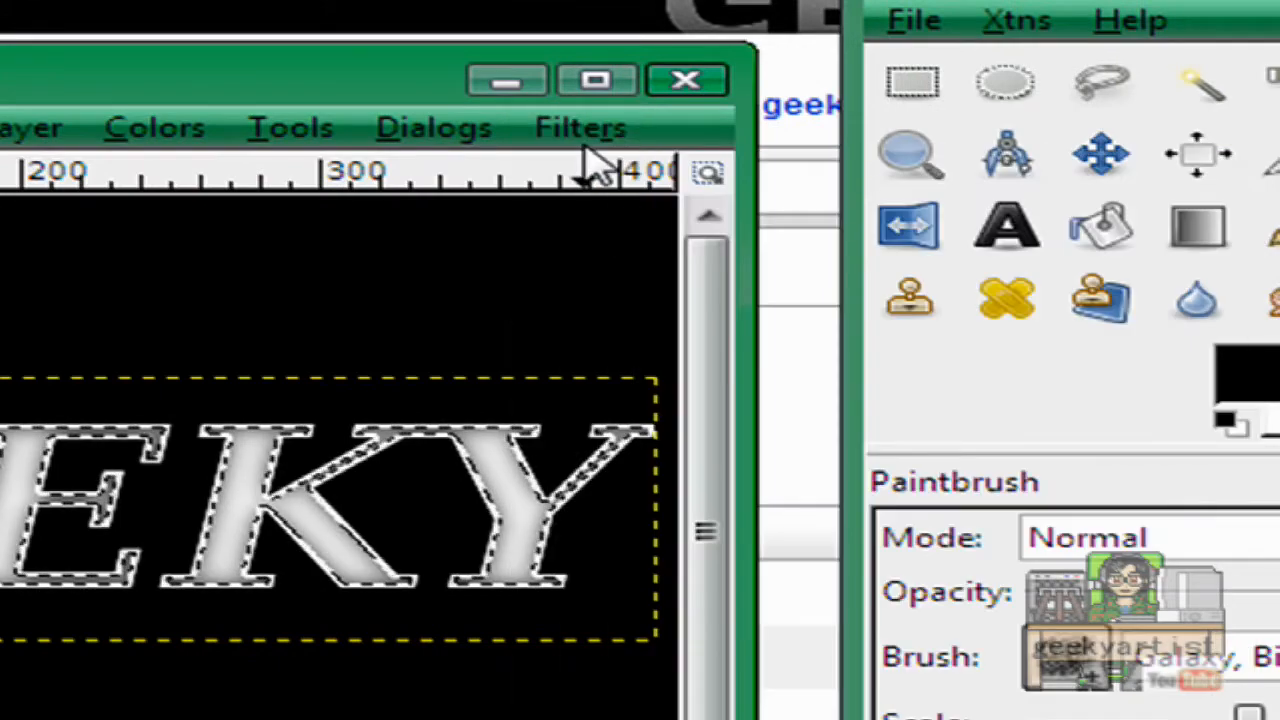
pyautogui.click(578, 128)
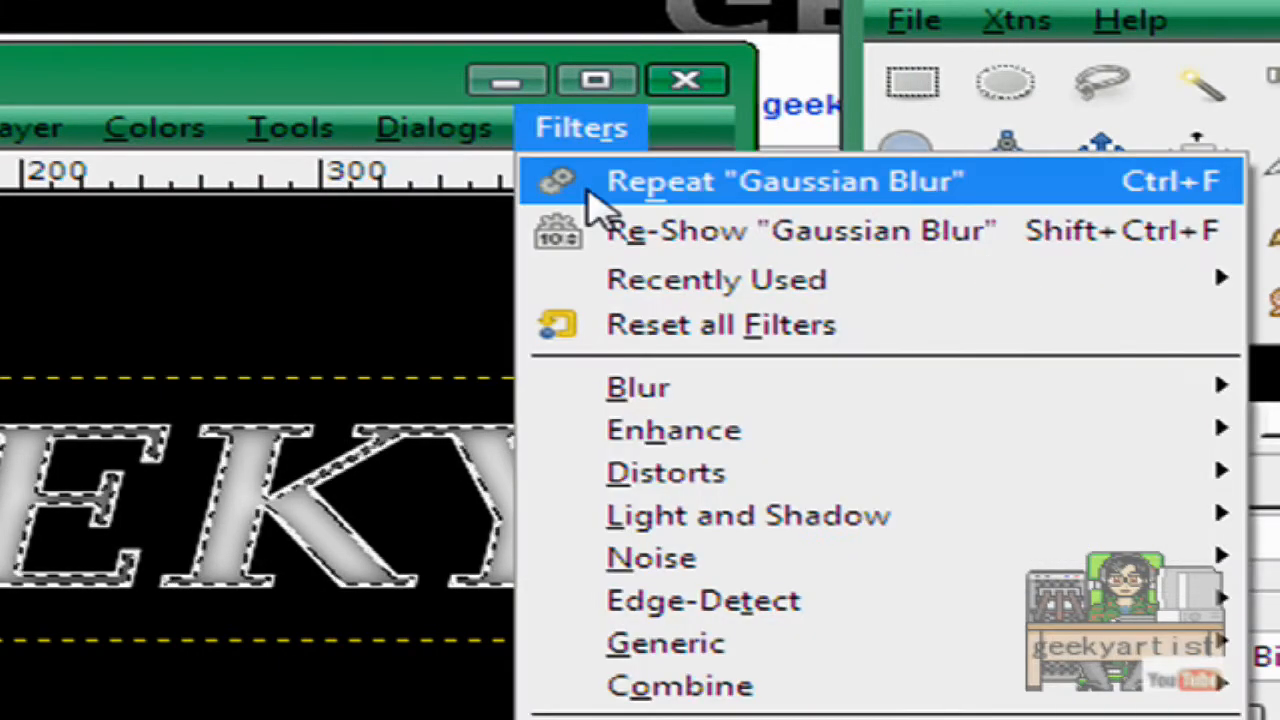
pyautogui.click(796, 180)
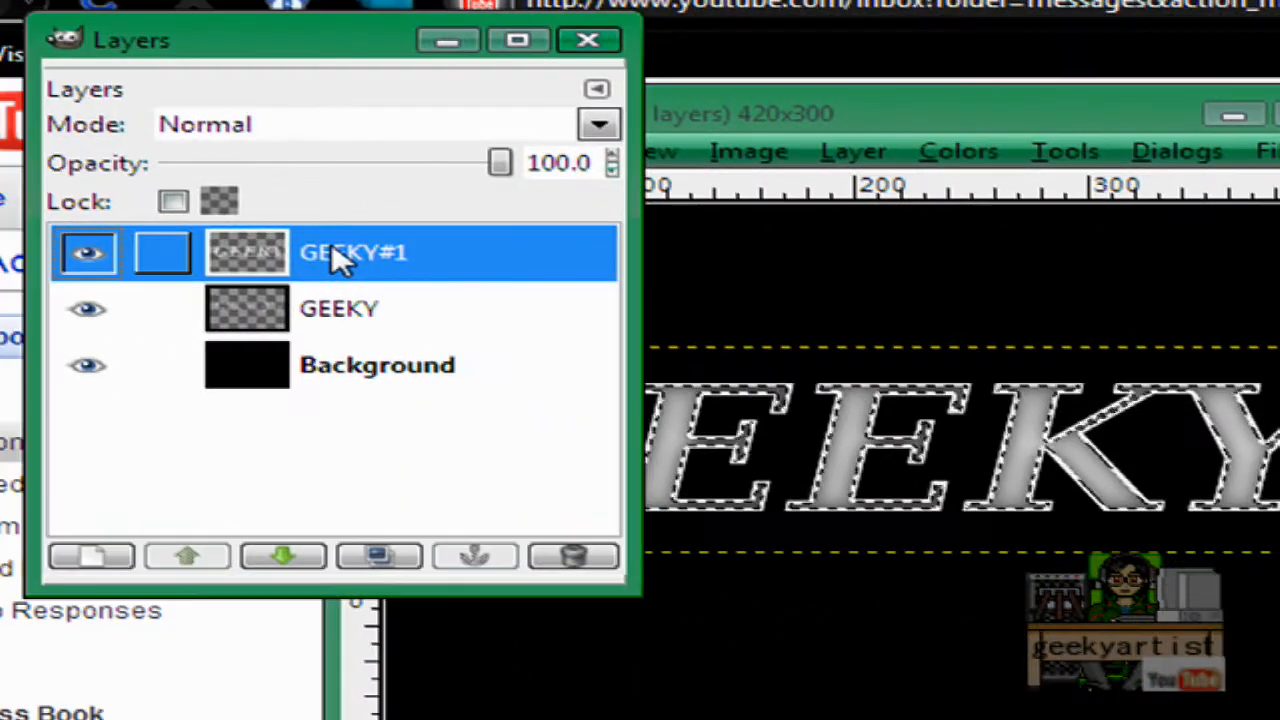
# Step: Merge the blurred GEEKY#1 copy down into the GEEKY layer
pyautogui.rightClick(352, 252)
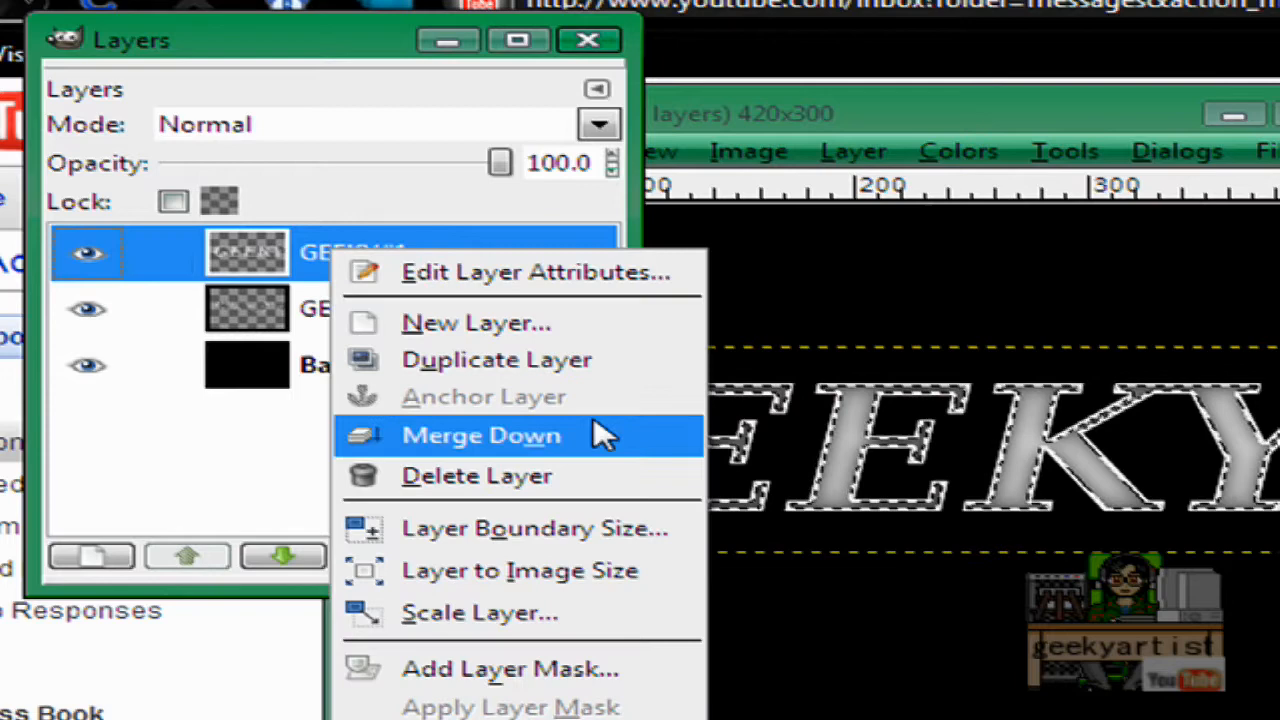
pyautogui.click(482, 436)
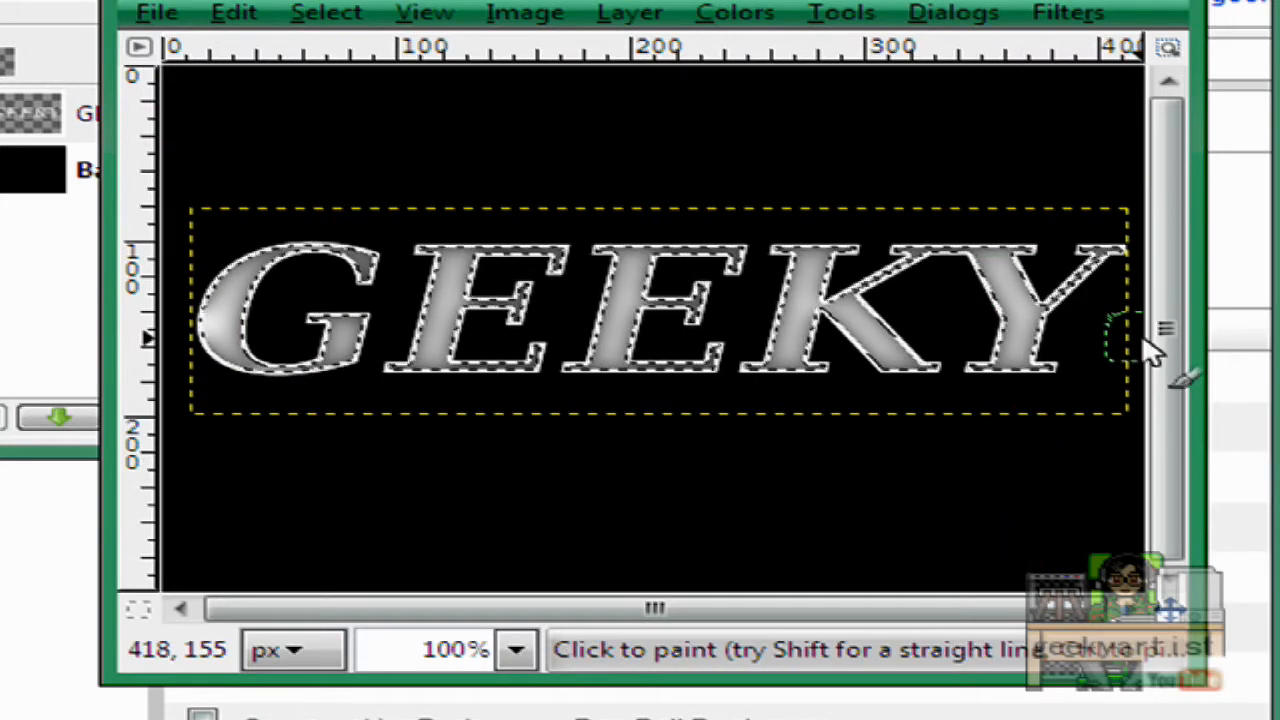
pyautogui.moveTo(940, 520)
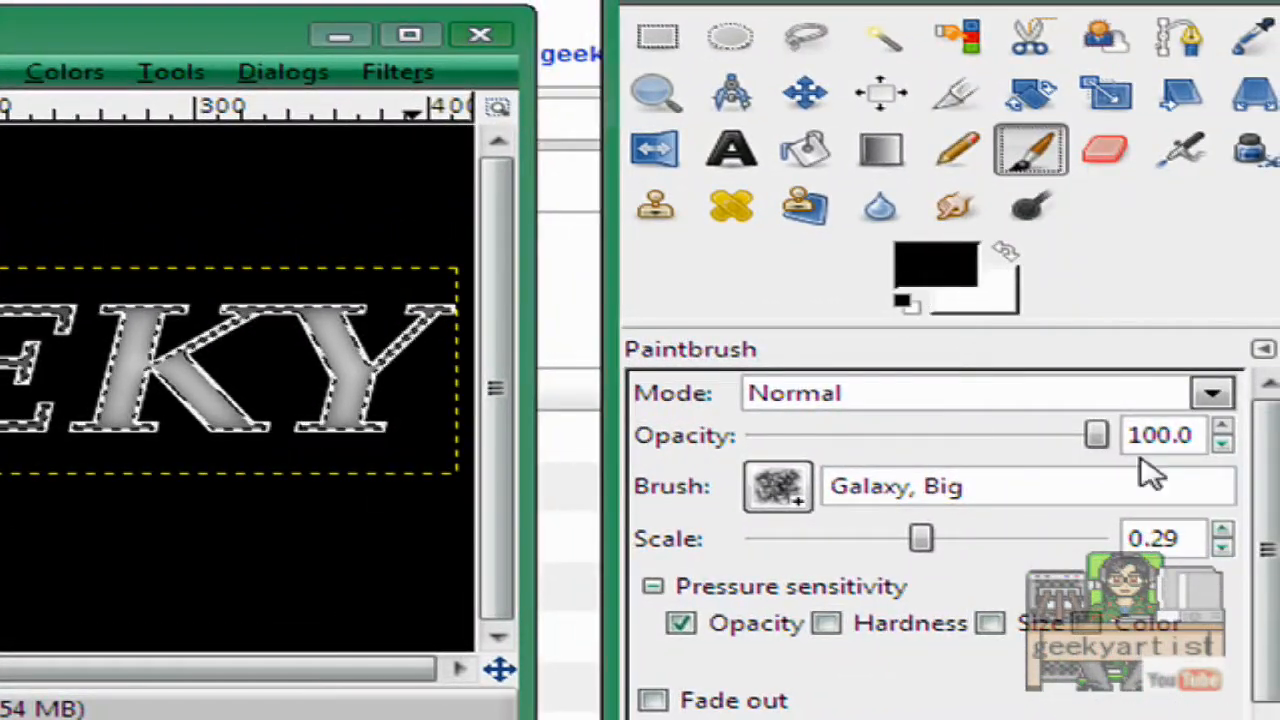
# Step: Choose the Galaxy (AP) brush for the paintbrush and adjust its scale to about 0.47
pyautogui.click(776, 486)
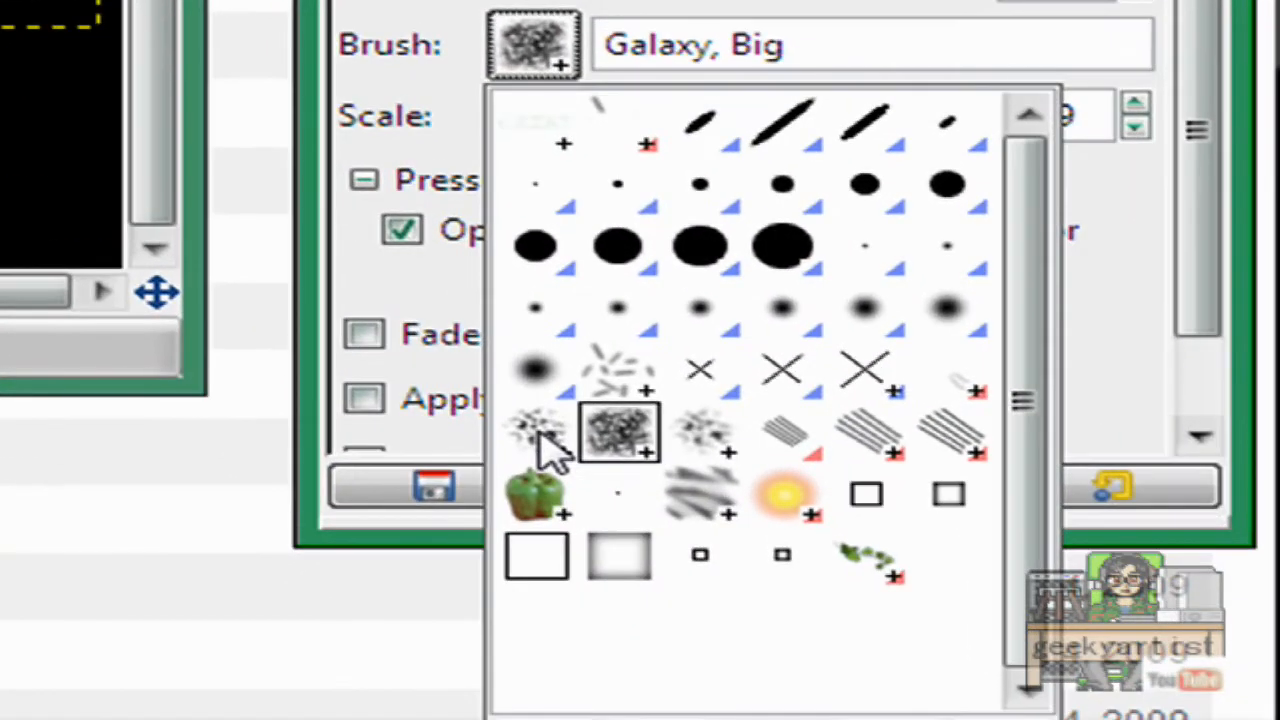
pyautogui.click(616, 432)
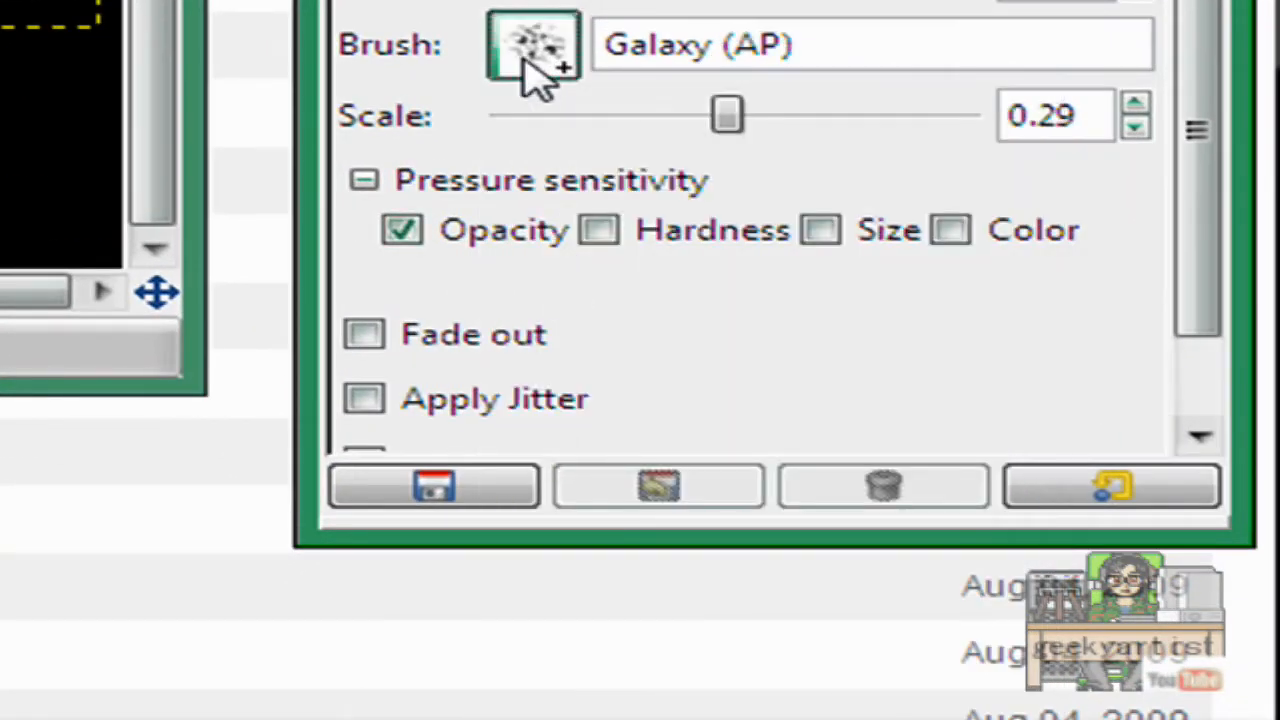
pyautogui.click(530, 46)
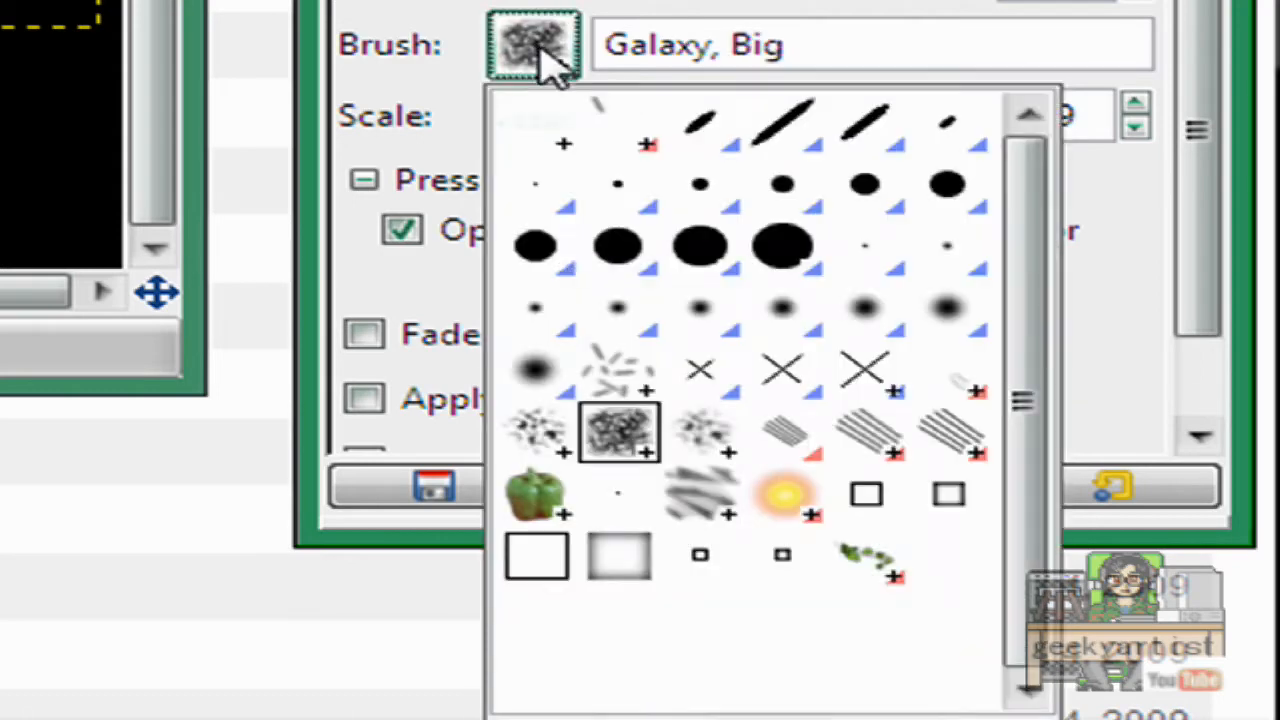
pyautogui.click(620, 432)
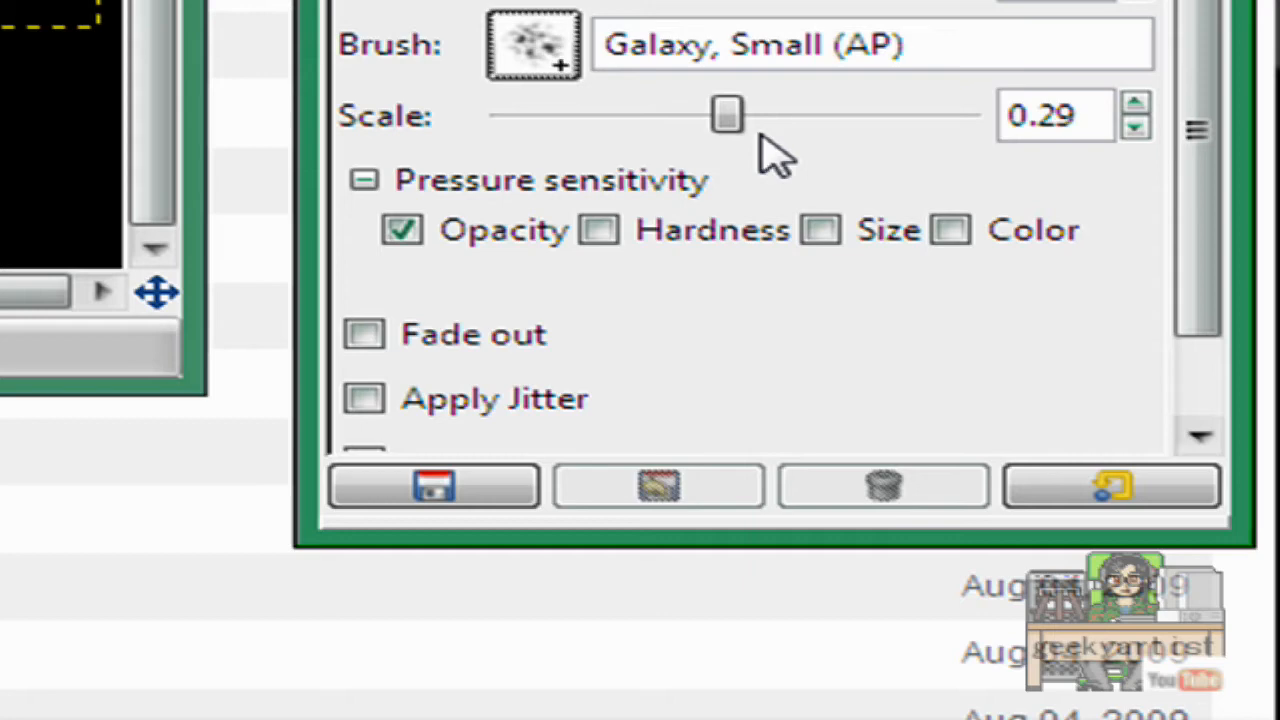
pyautogui.moveTo(728, 114); pyautogui.dragTo(770, 114)
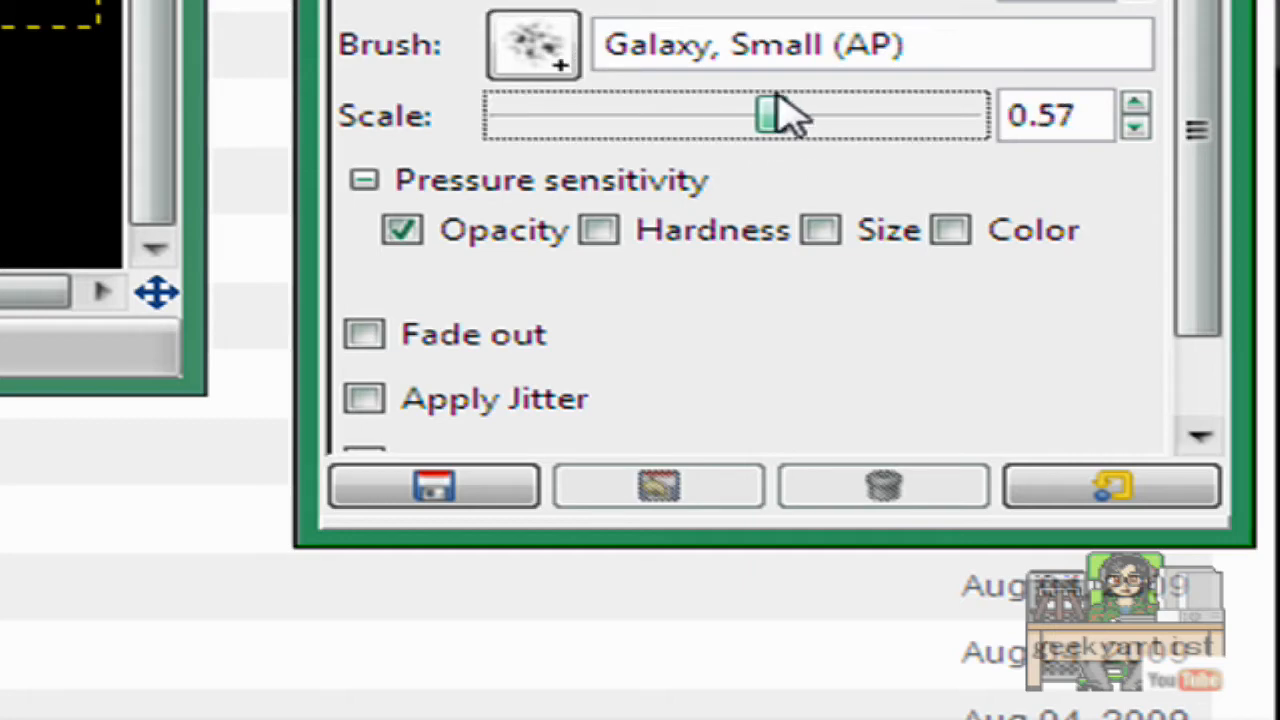
pyautogui.moveTo(764, 114); pyautogui.dragTo(820, 114)
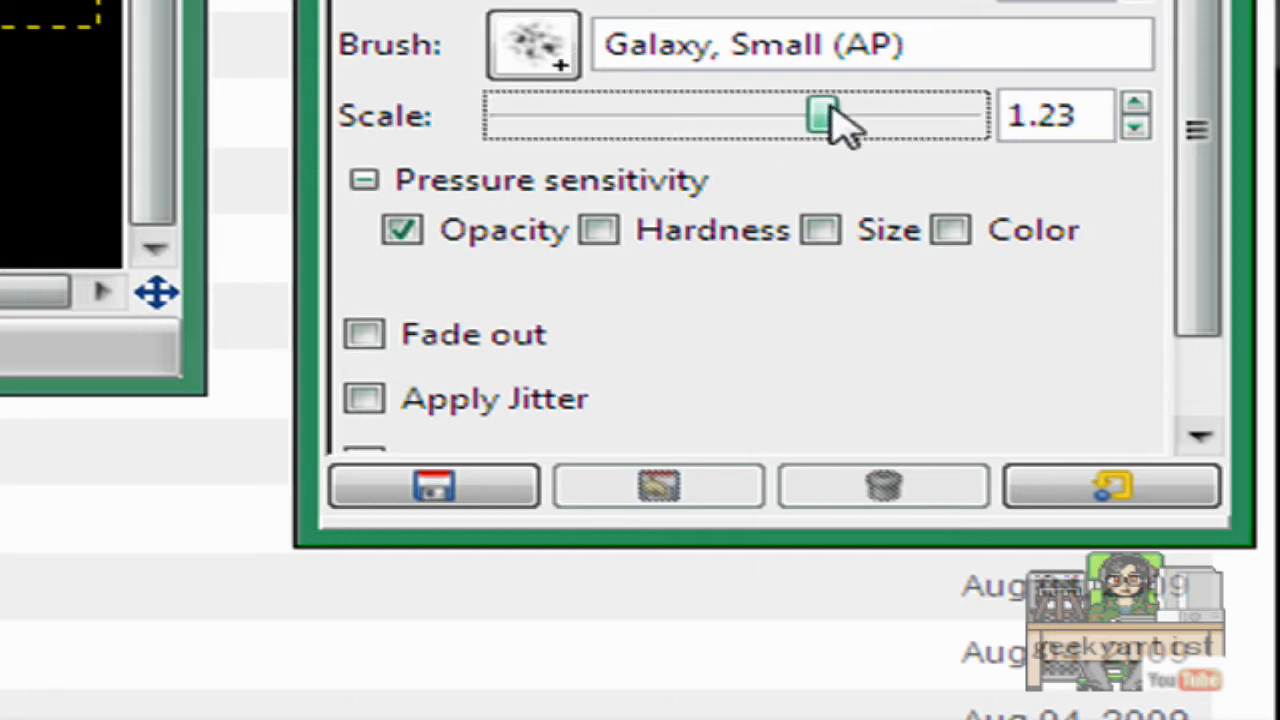
pyautogui.moveTo(820, 114); pyautogui.dragTo(760, 114)
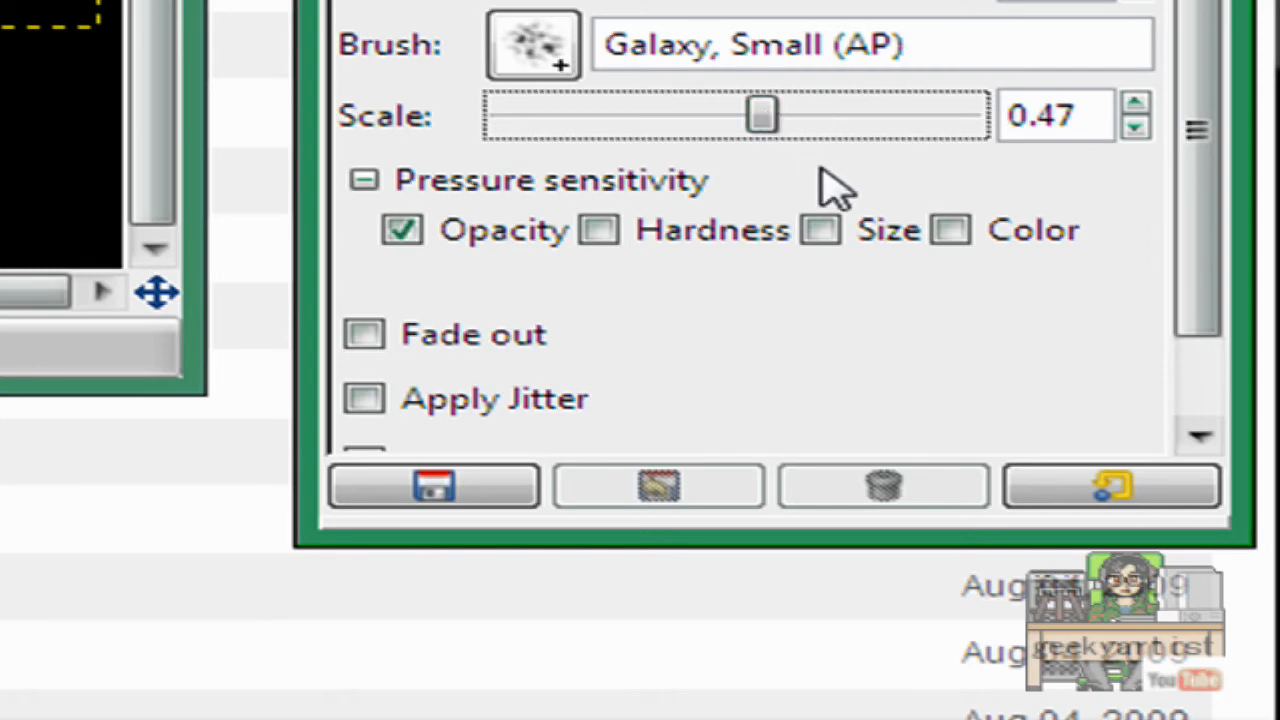
pyautogui.click(532, 44)
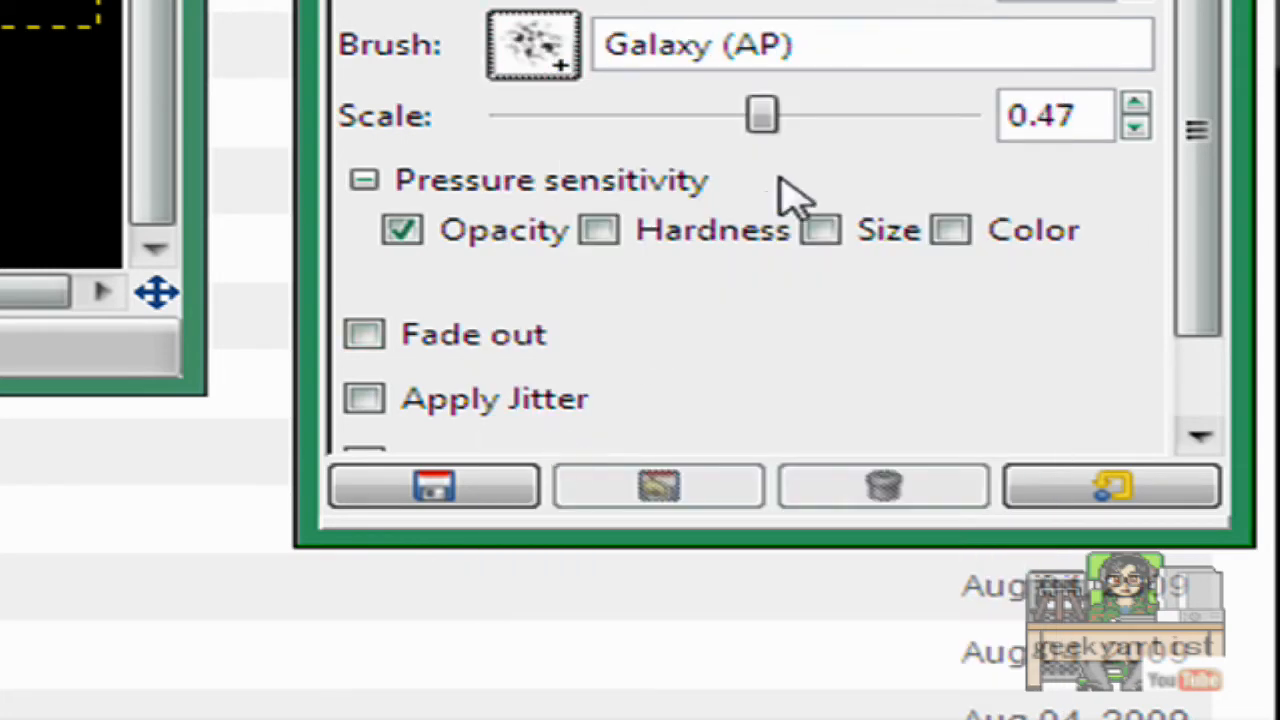
pyautogui.moveTo(762, 114); pyautogui.dragTo(800, 114)
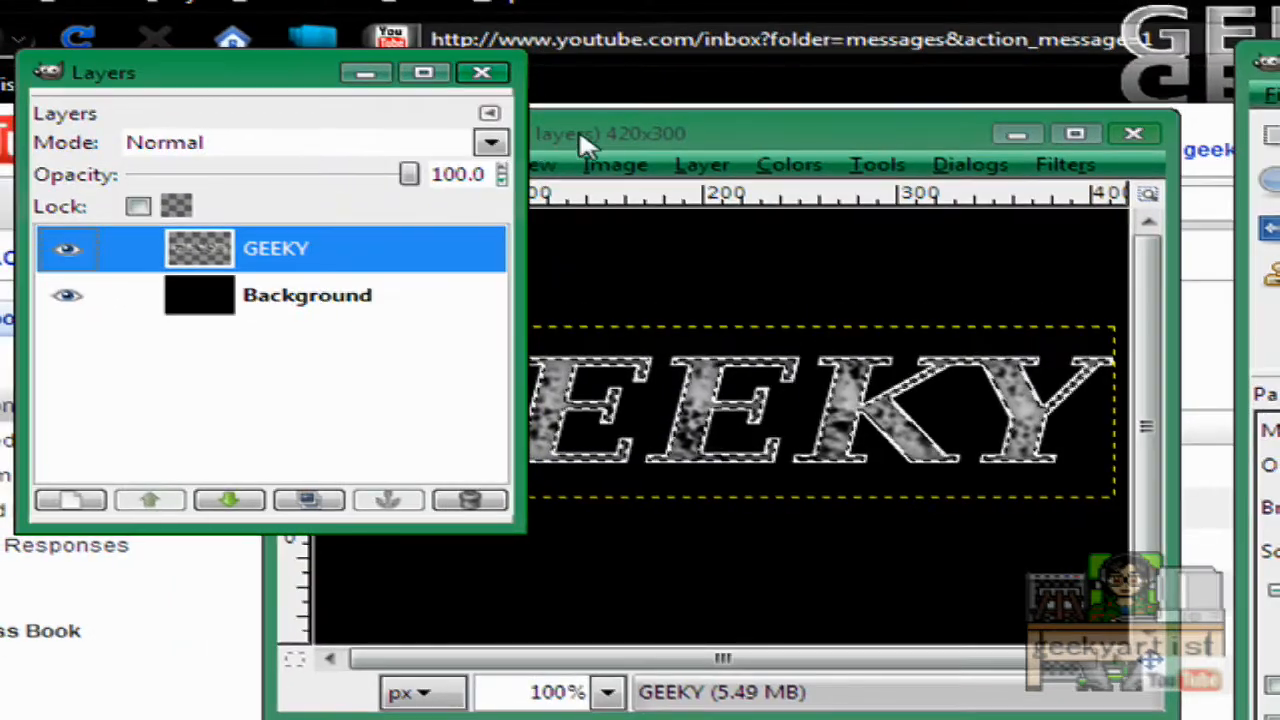
# Step: Bring up the selection commands after painting the galaxy texture over the letters
pyautogui.click(450, 164)
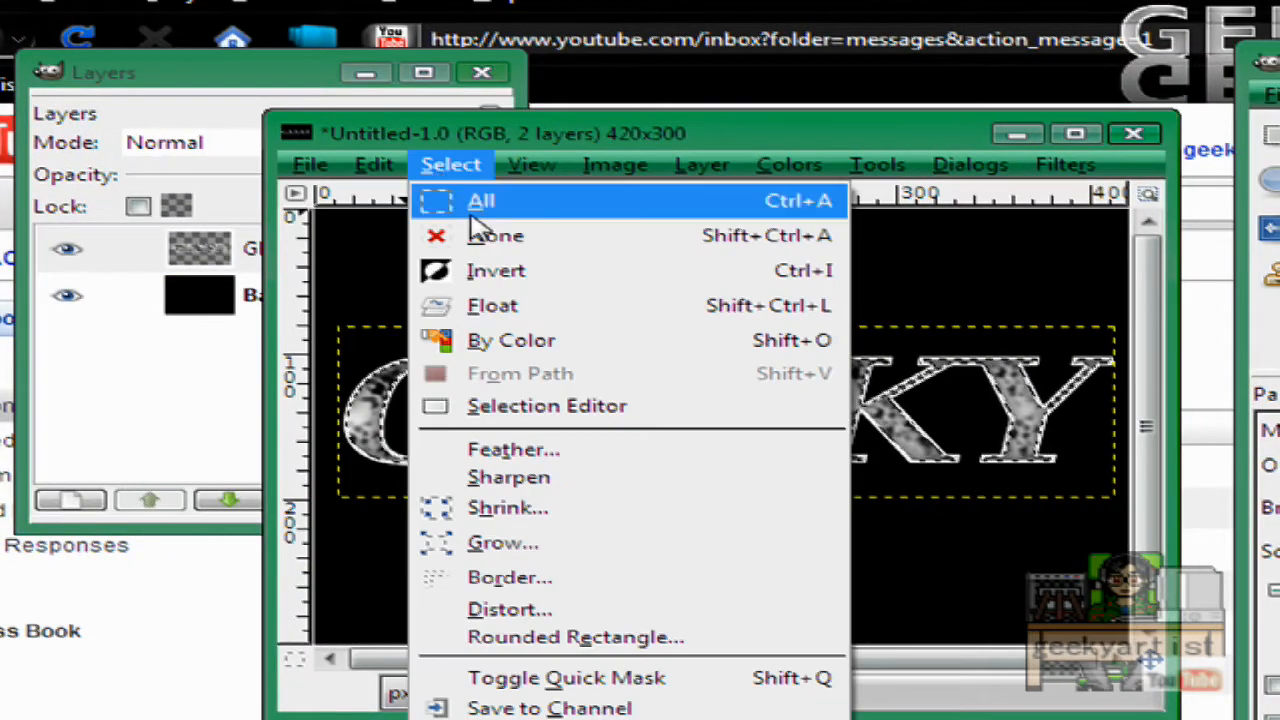
# Step: Change the selection so black galaxy strokes can reach across all the letters
pyautogui.click(478, 200)
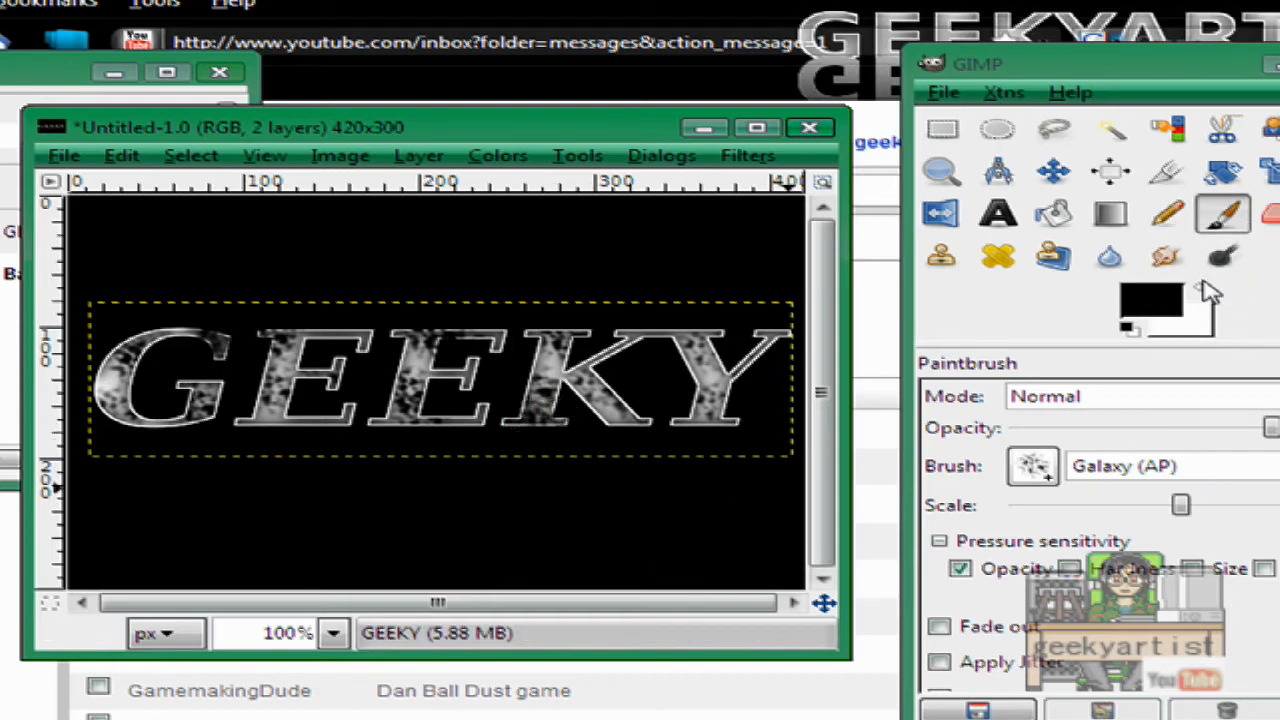
pyautogui.moveTo(620, 360)
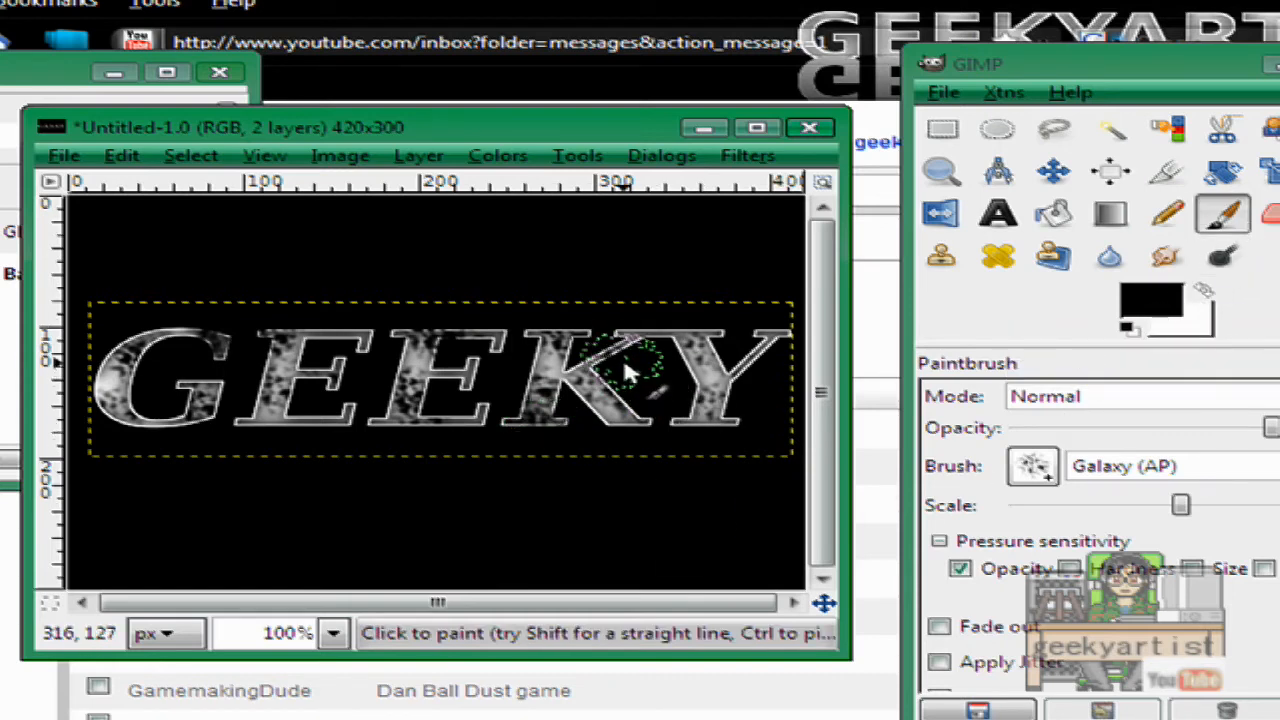
pyautogui.moveTo(504, 492)
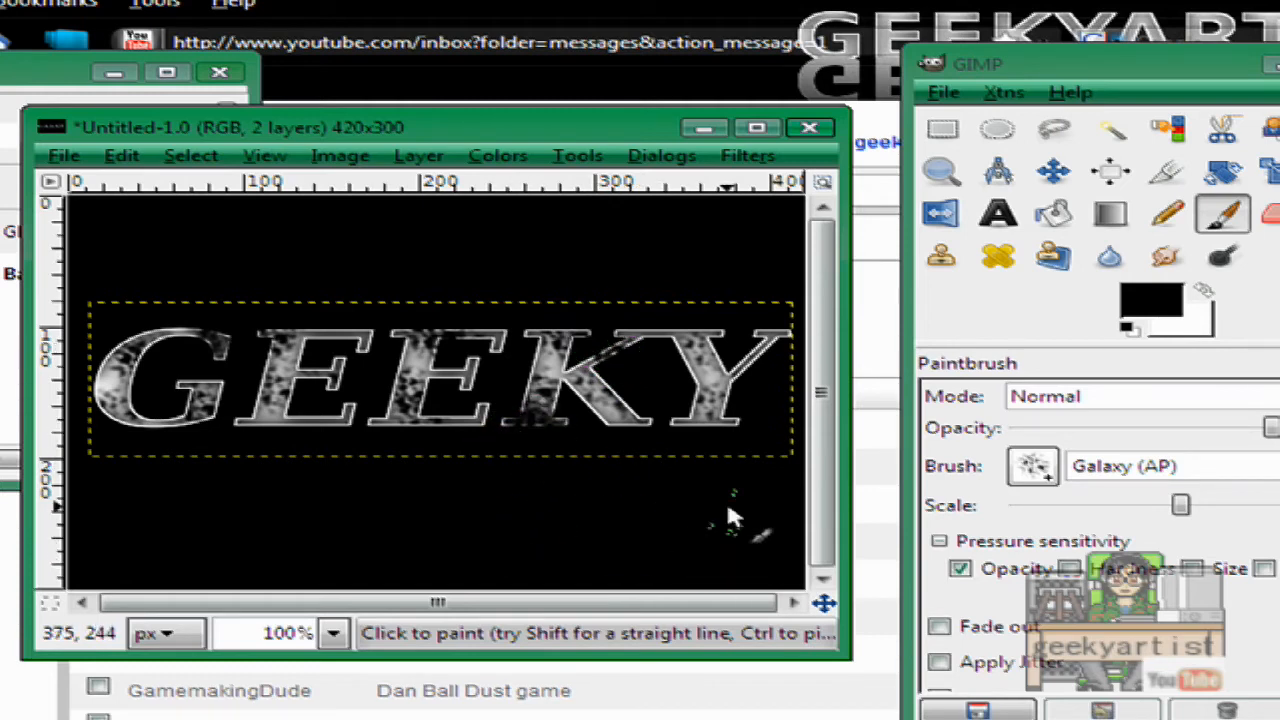
pyautogui.moveTo(788, 512)
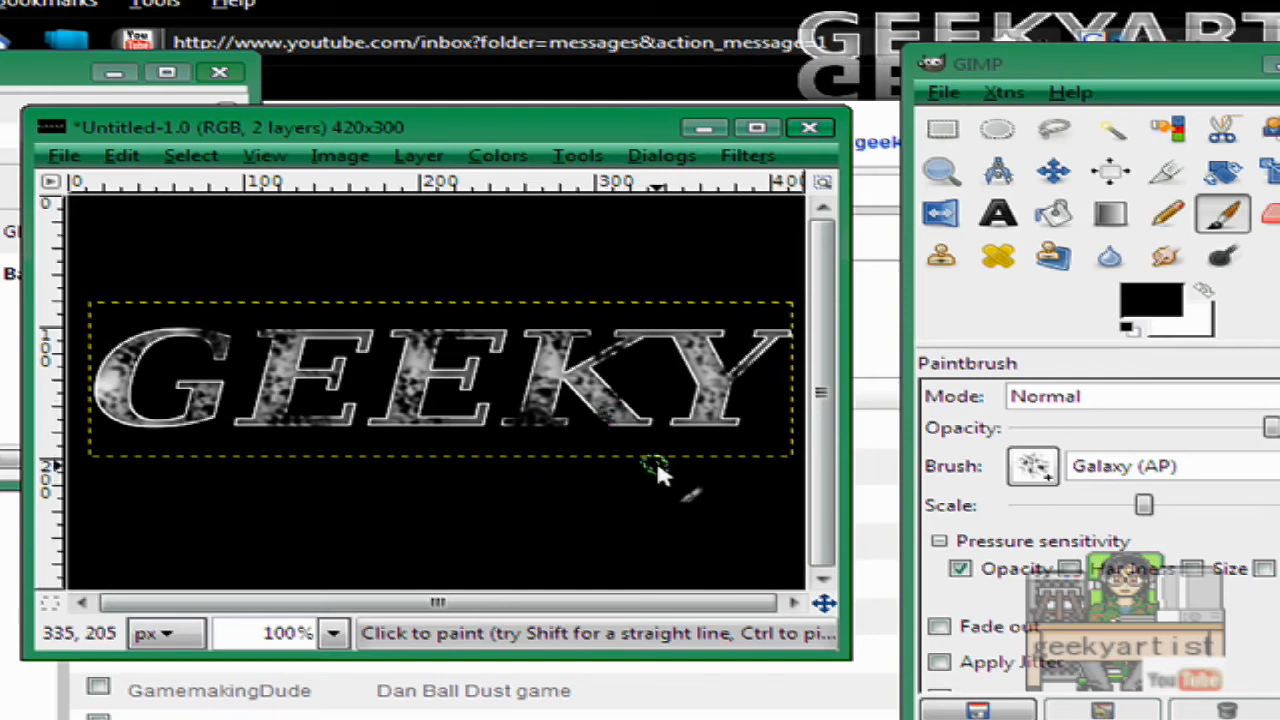
pyautogui.moveTo(660, 424)
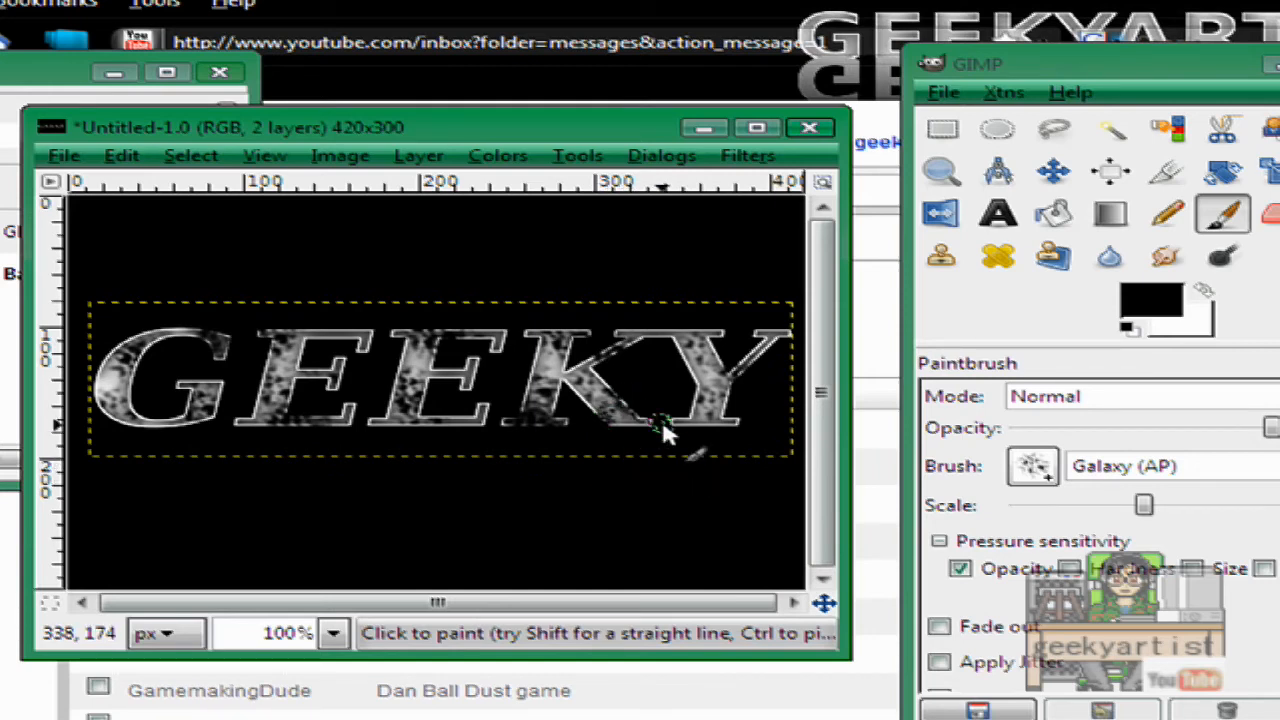